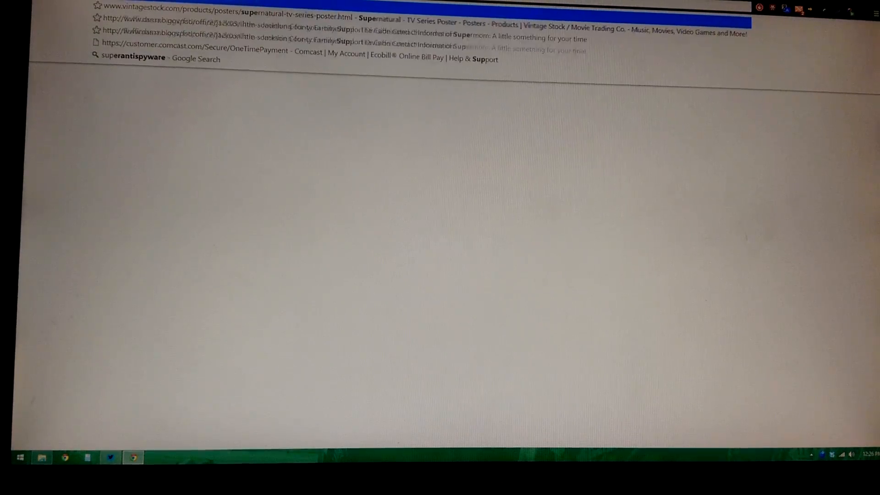
- Search Google for supersu and reach the XDA SuperSU forum thread's download link
key("Return")
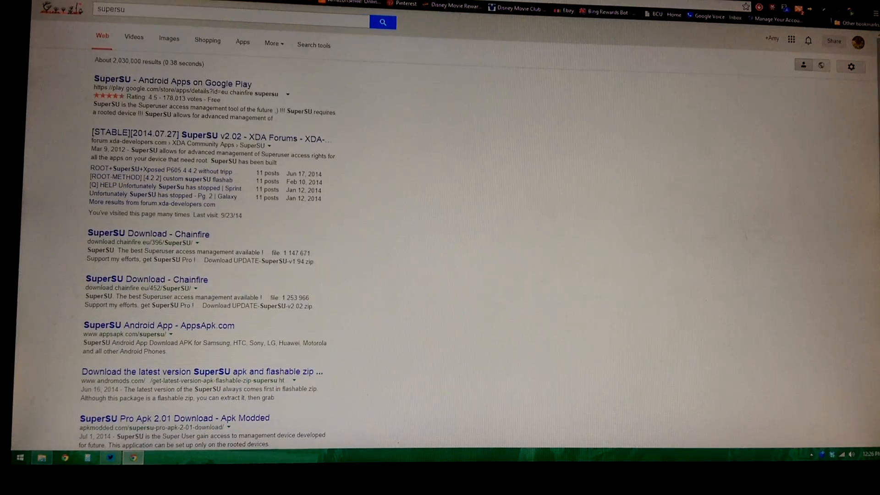
left_click(199, 136)
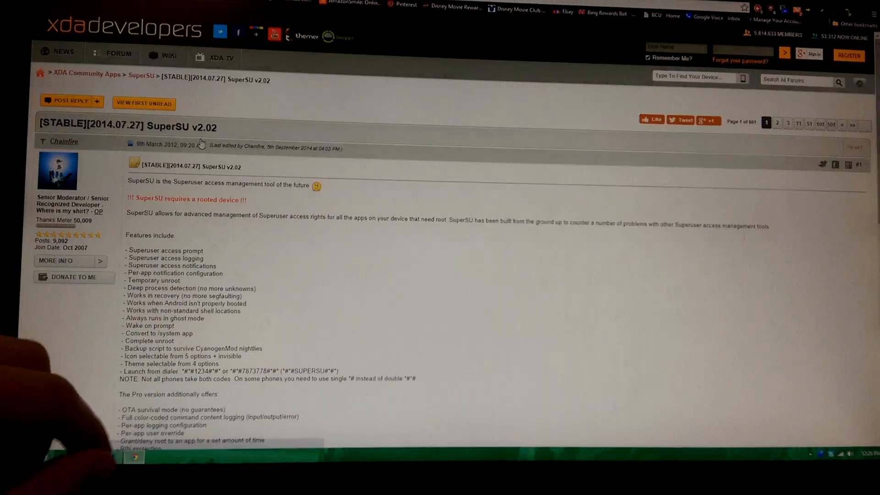
scroll("down", 3)
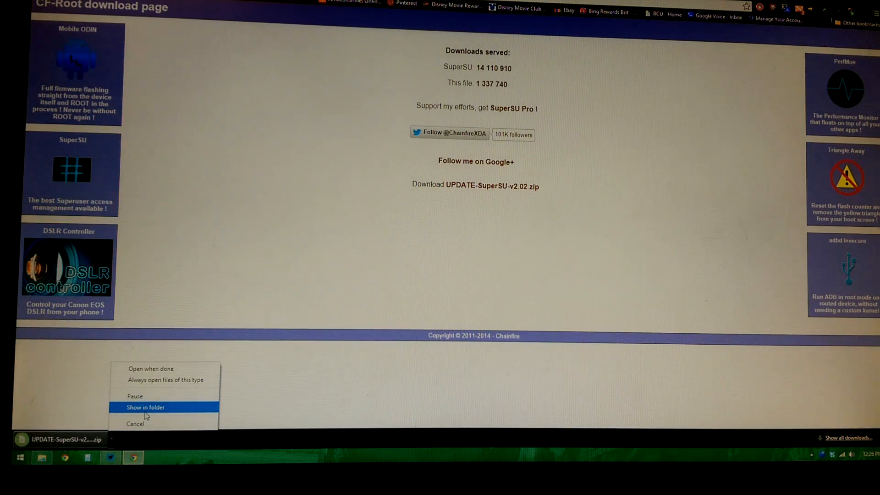
- Show the downloaded UPDATE-SuperSU-v2.02 zip in the Downloads folder
left_click(146, 407)
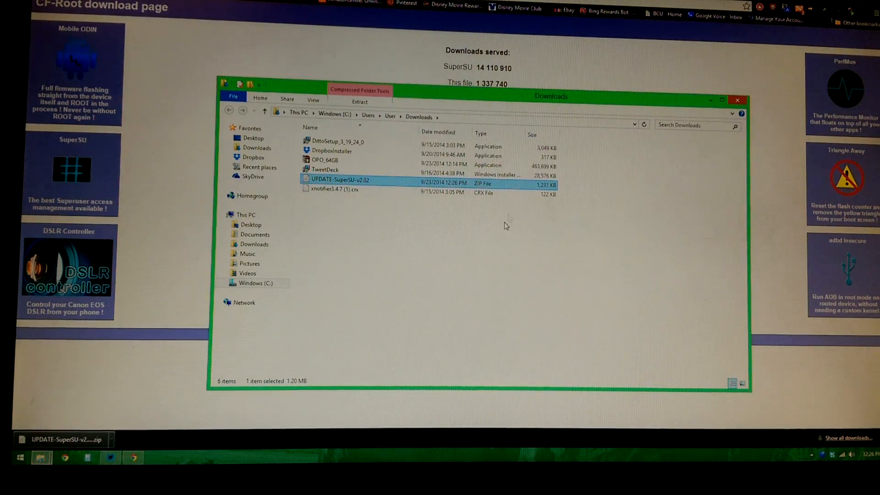
mouse_move(459, 314)
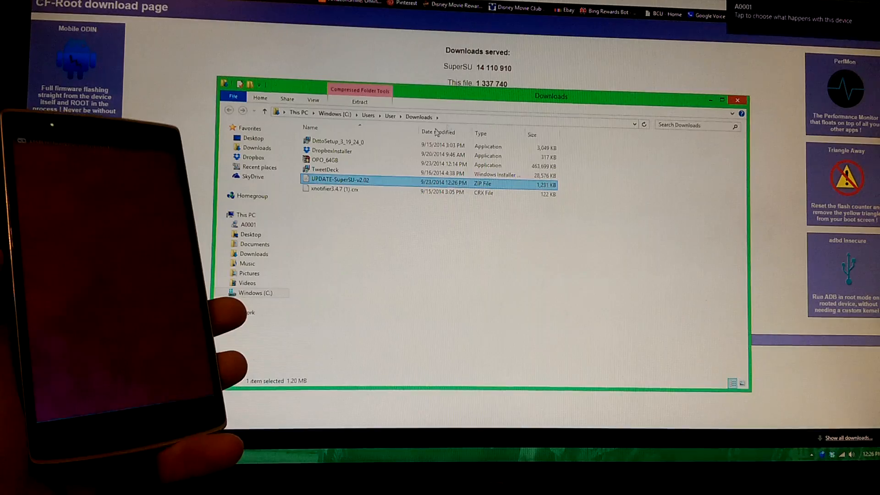
- Send UPDATE-SuperSU-v2.02.zip to the connected A0001 phone via Send to
right_click(339, 179)
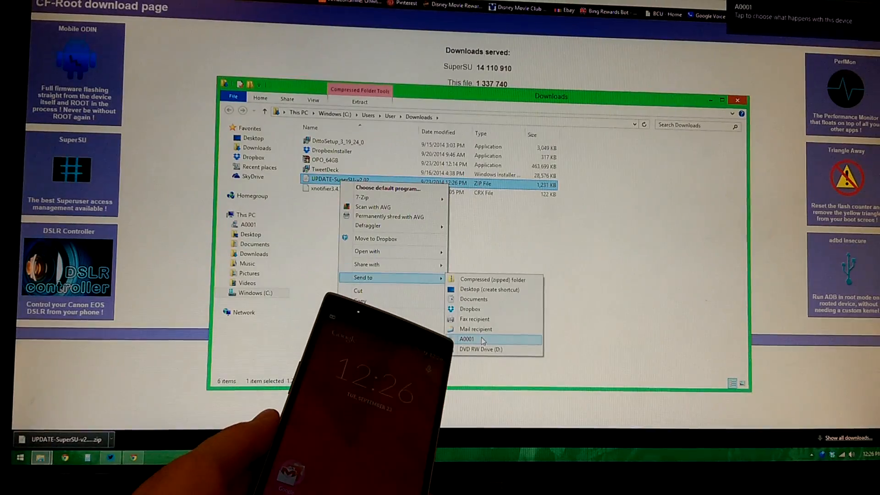
left_click(467, 340)
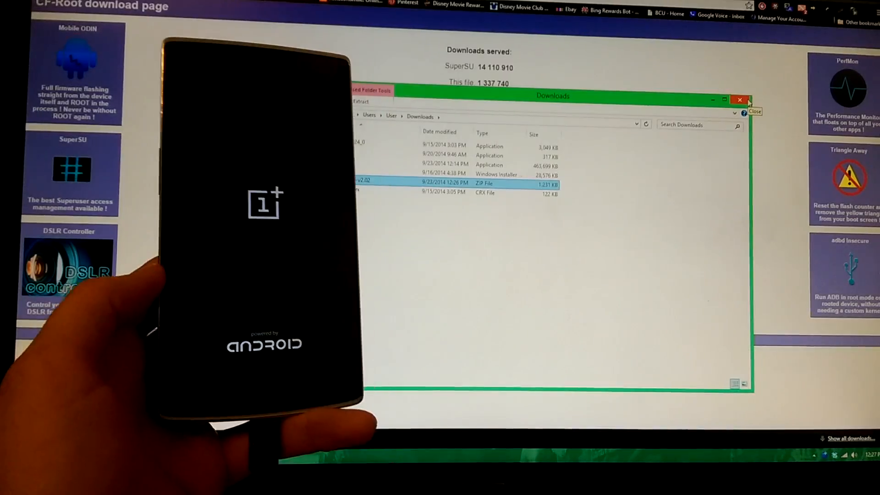
- Close the Downloads window and dismiss the Toolbox's SuperSU install instructions with OK
left_click(740, 99)
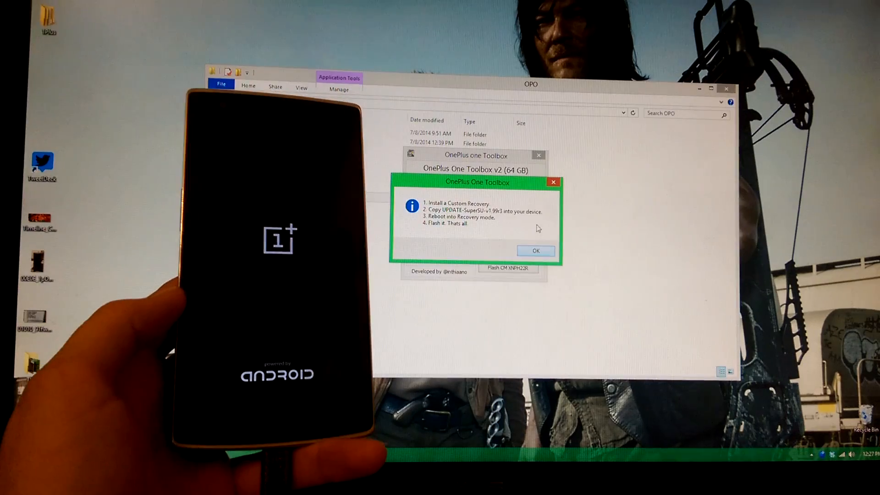
left_click(534, 252)
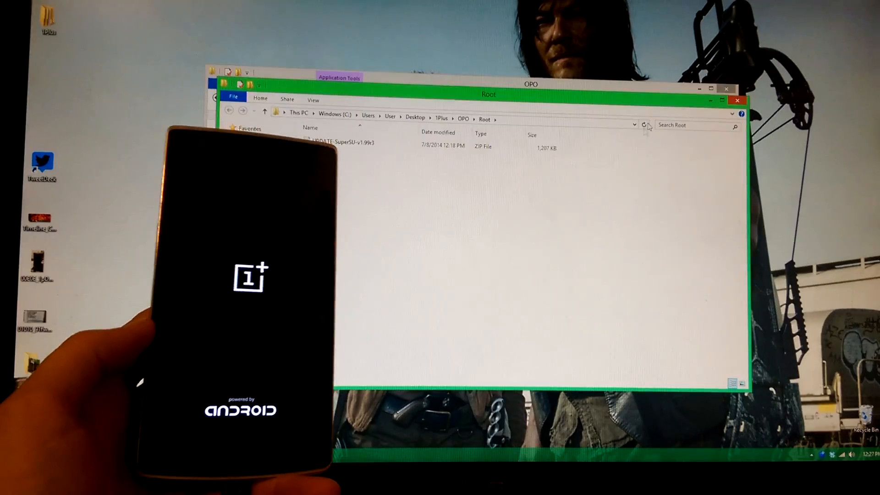